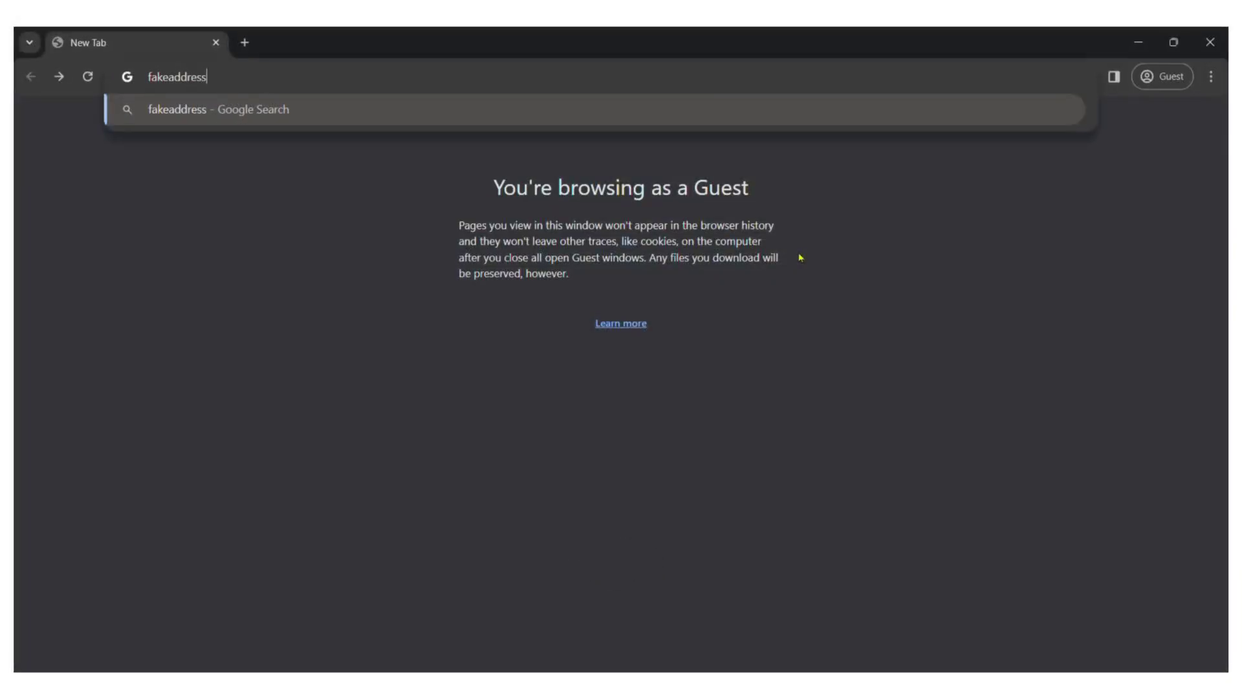
# - Search for fakeaddressgenerator and land on the site with a random US identity
pyautogui.write('generator.com')
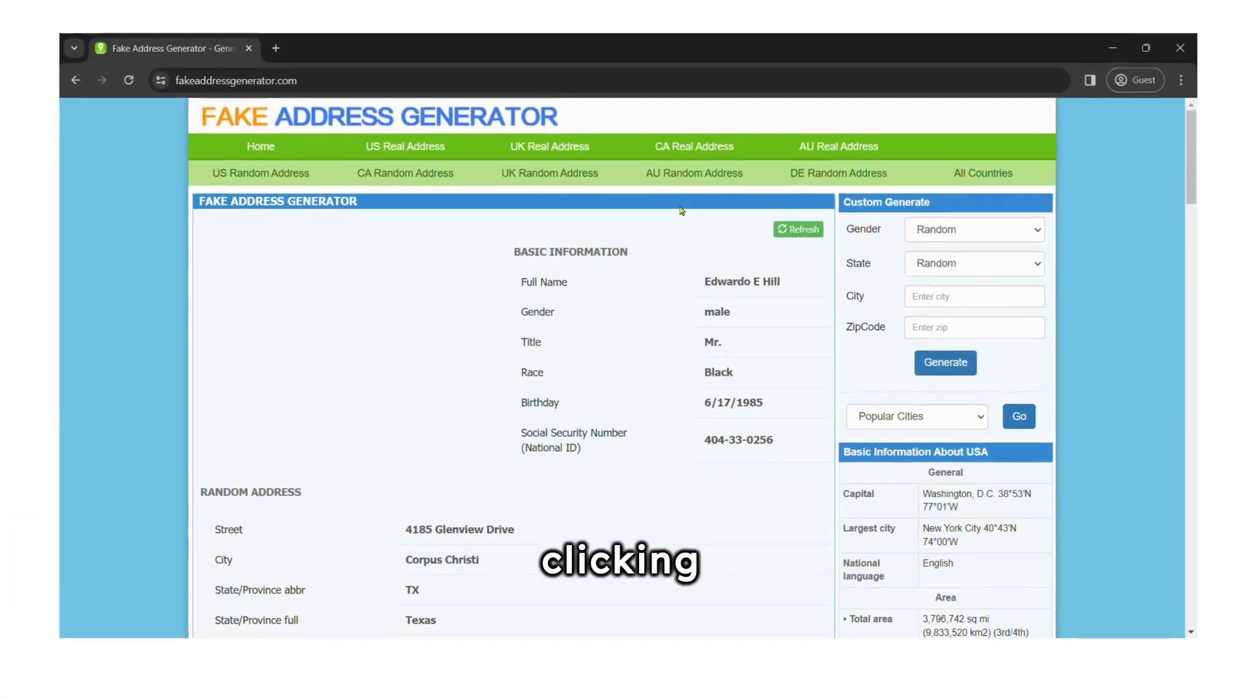
# - Generate a male identity restricted to California in the all-countries generator
pyautogui.click(982, 172)
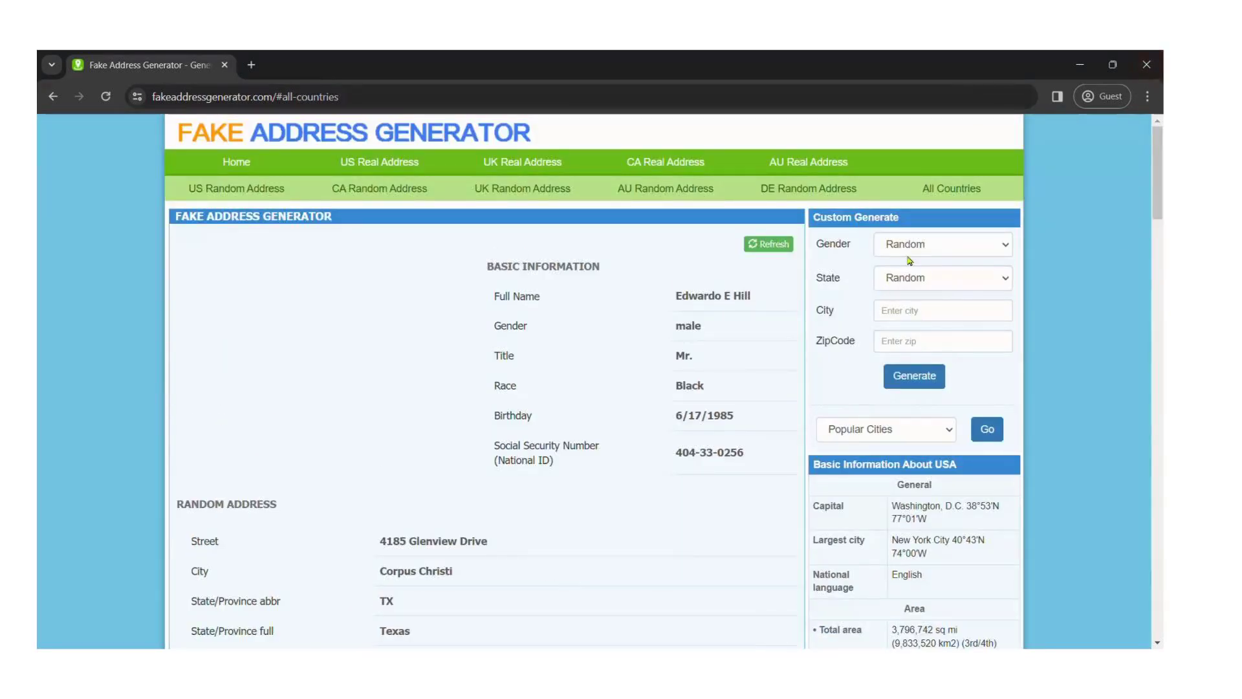
pyautogui.click(942, 243)
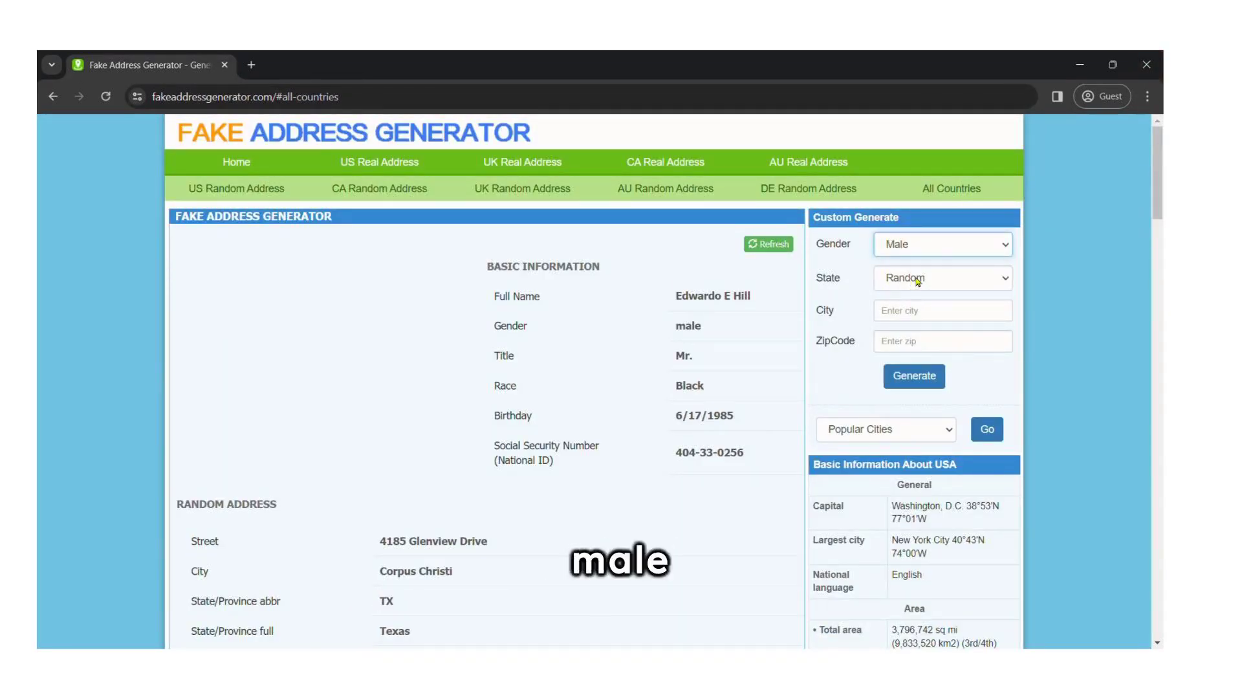
pyautogui.click(943, 278)
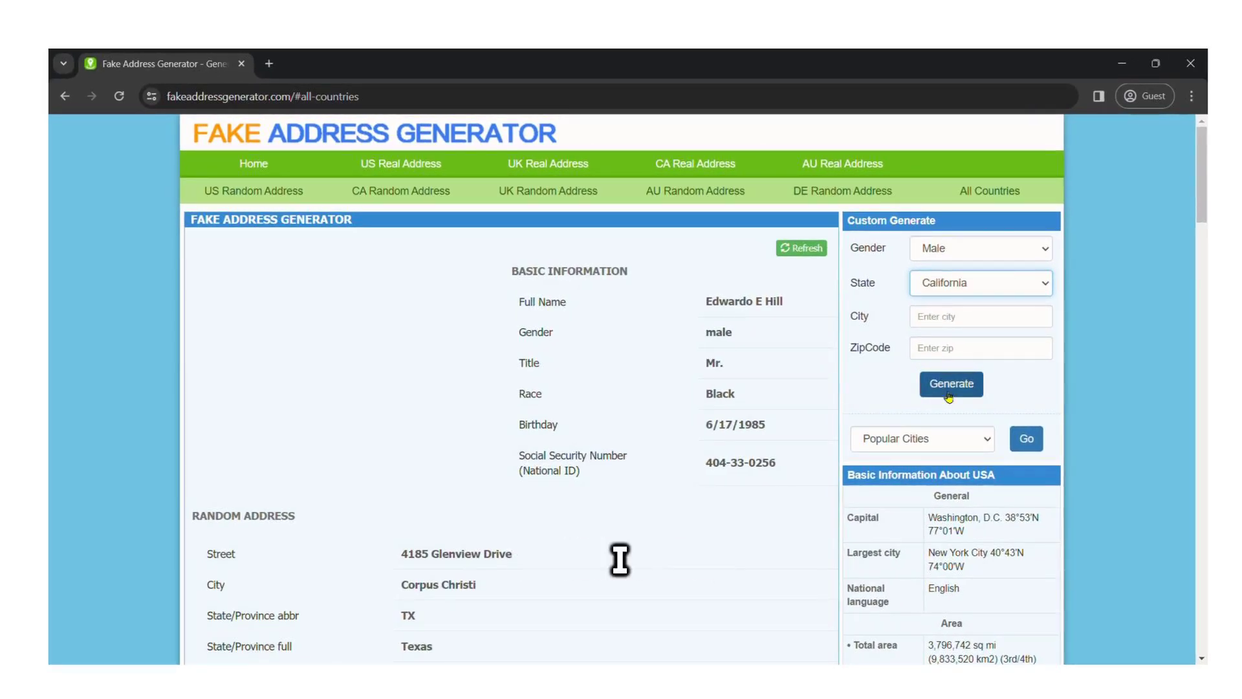
pyautogui.click(951, 383)
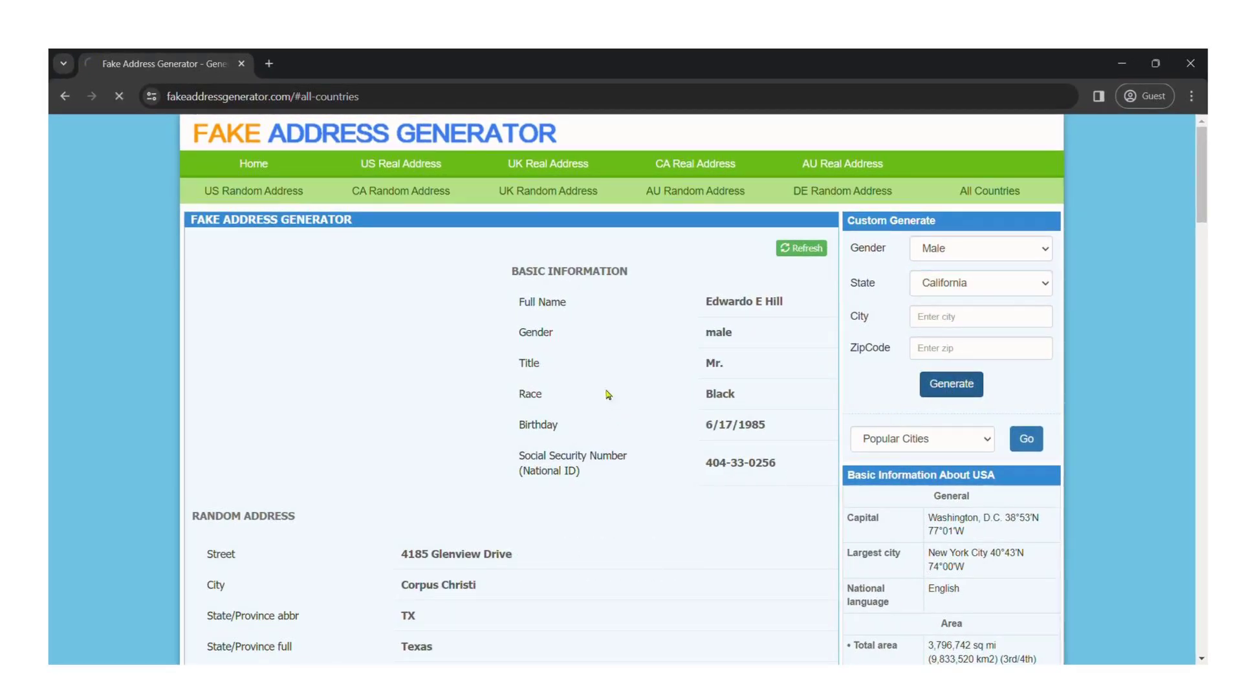
pyautogui.click(951, 385)
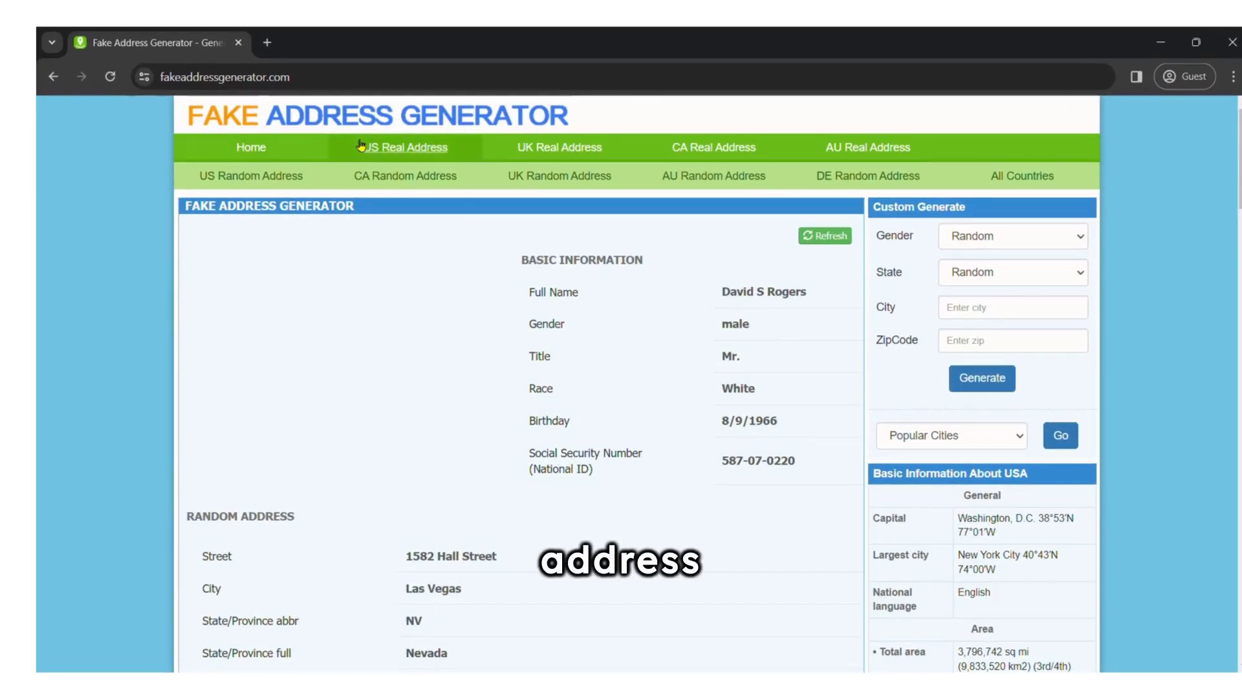
pyautogui.moveTo(712, 147)
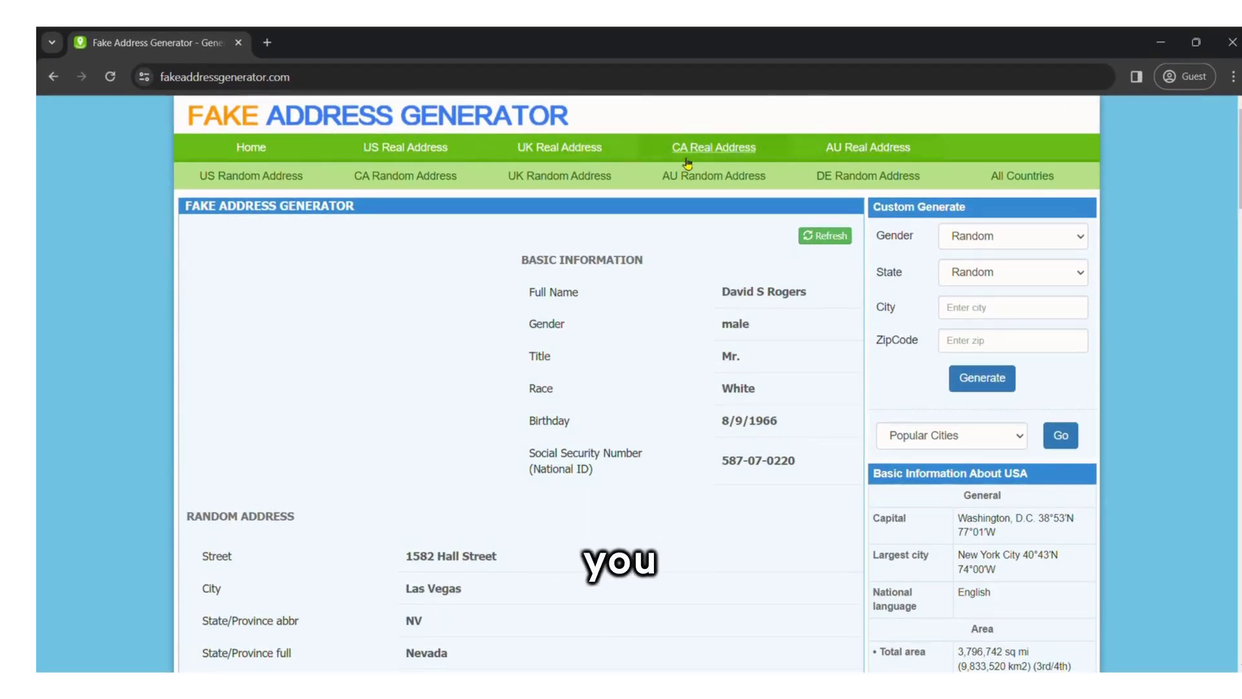
pyautogui.click(712, 148)
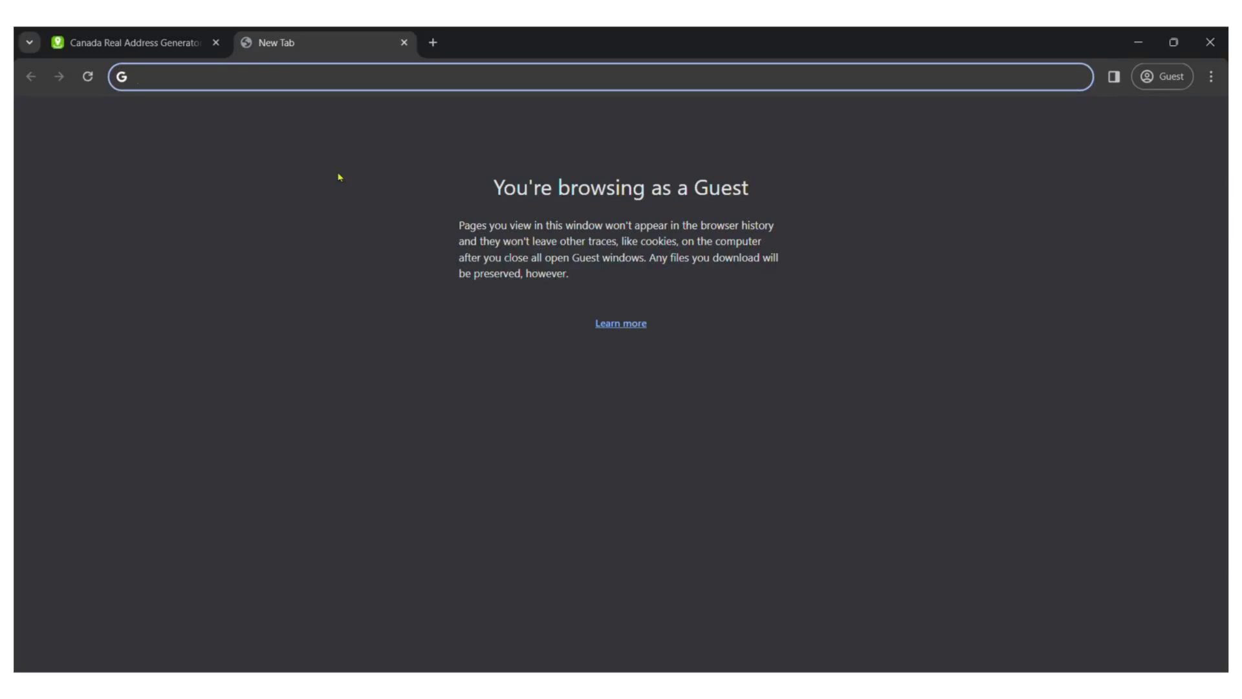
pyautogui.write('107 Wellington St 5 Whitby ON L1N 5L5')
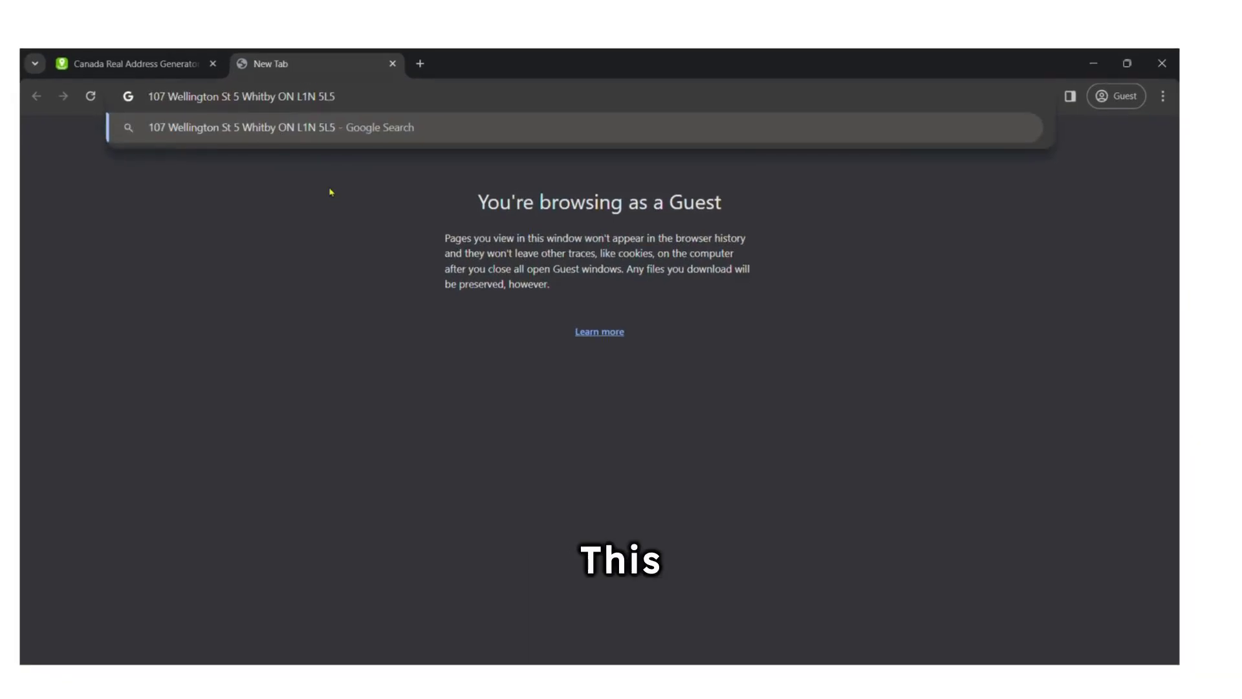